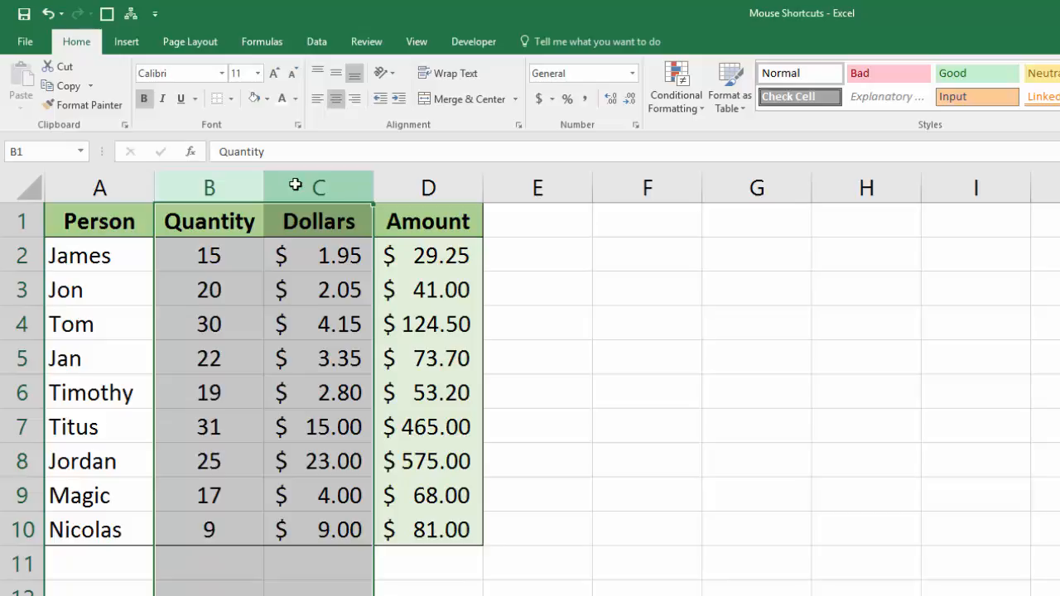
Step: Insert two blank columns before Quantity and blank rows at rows 4 to 6
{"action": "right_click", "coordinate": [318, 187]}
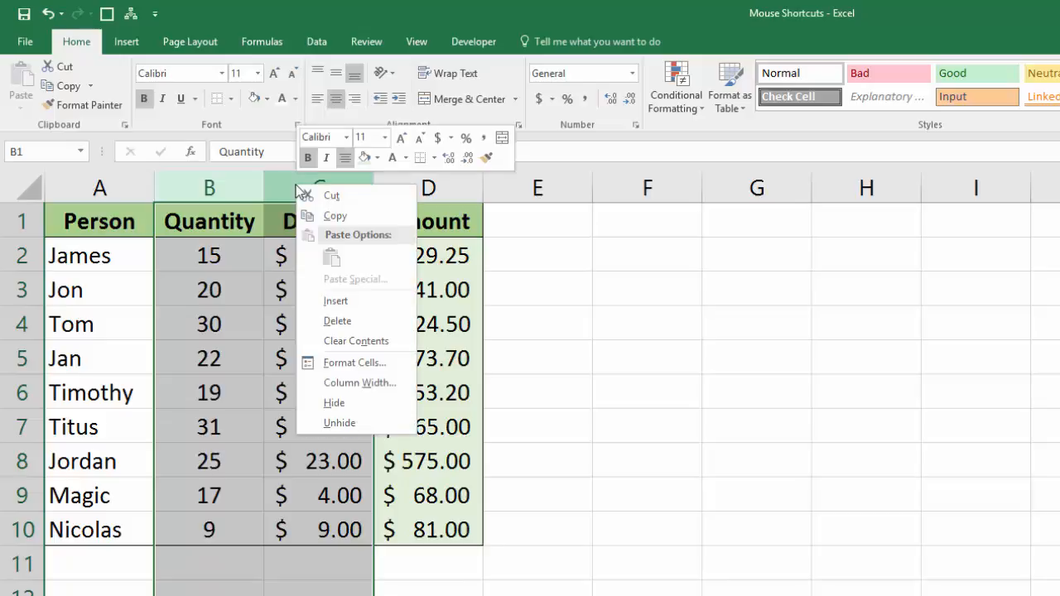
{"action": "left_click", "coordinate": [337, 321]}
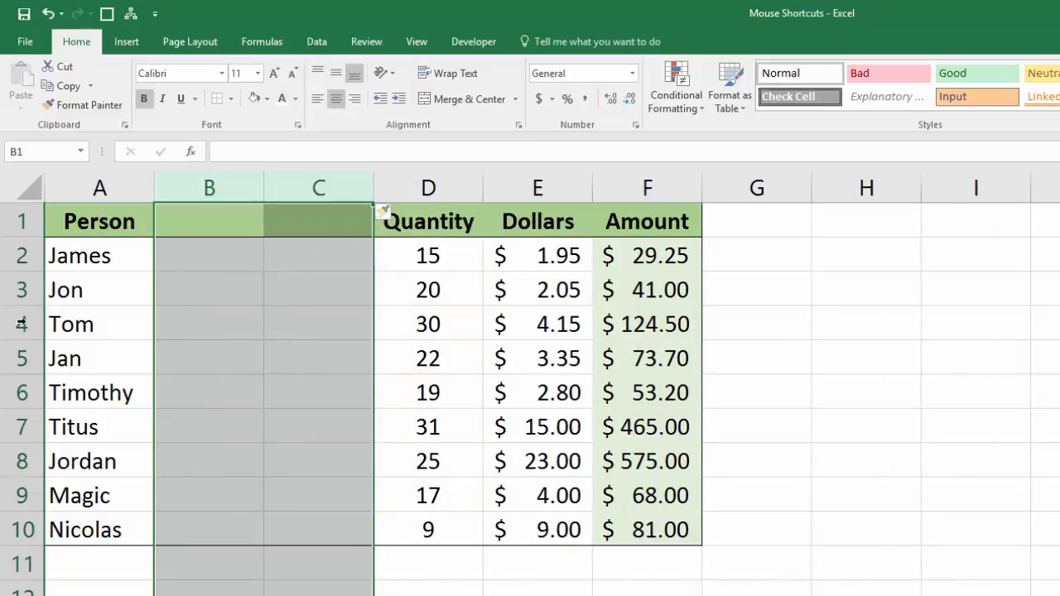
{"action": "right_click", "coordinate": [71, 324]}
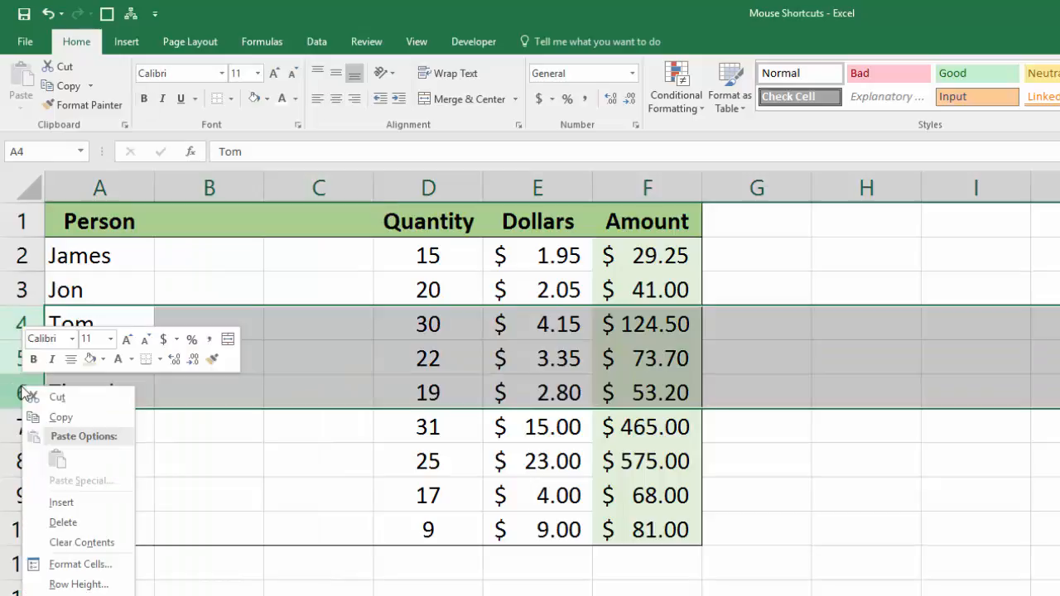
{"action": "left_click", "coordinate": [61, 502]}
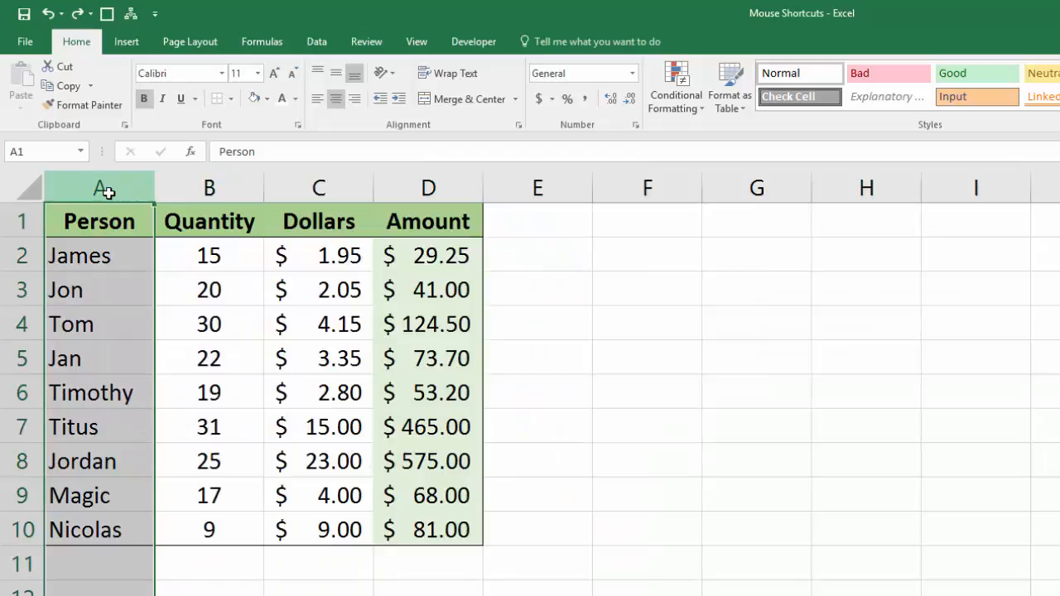
Step: Delete the Person column and rows 4 to 6
{"action": "right_click", "coordinate": [99, 187]}
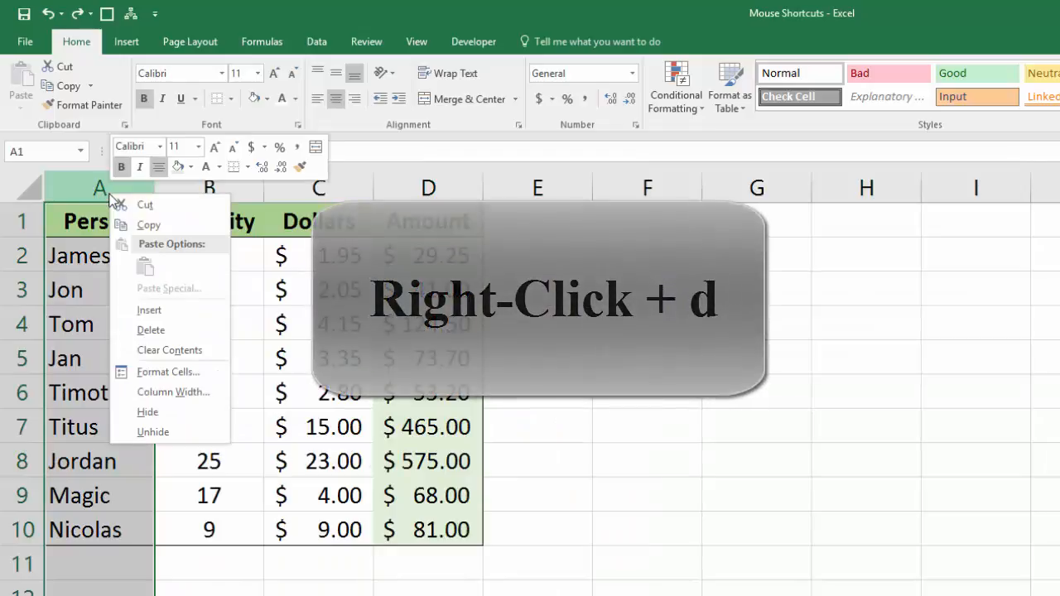
{"action": "left_click", "coordinate": [151, 330]}
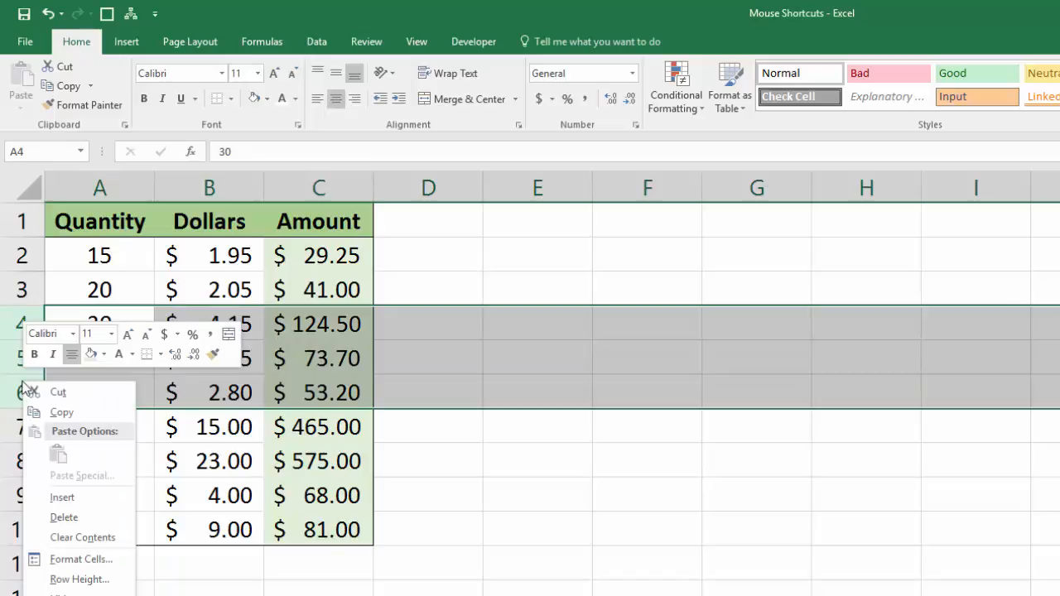
{"action": "left_click", "coordinate": [64, 517]}
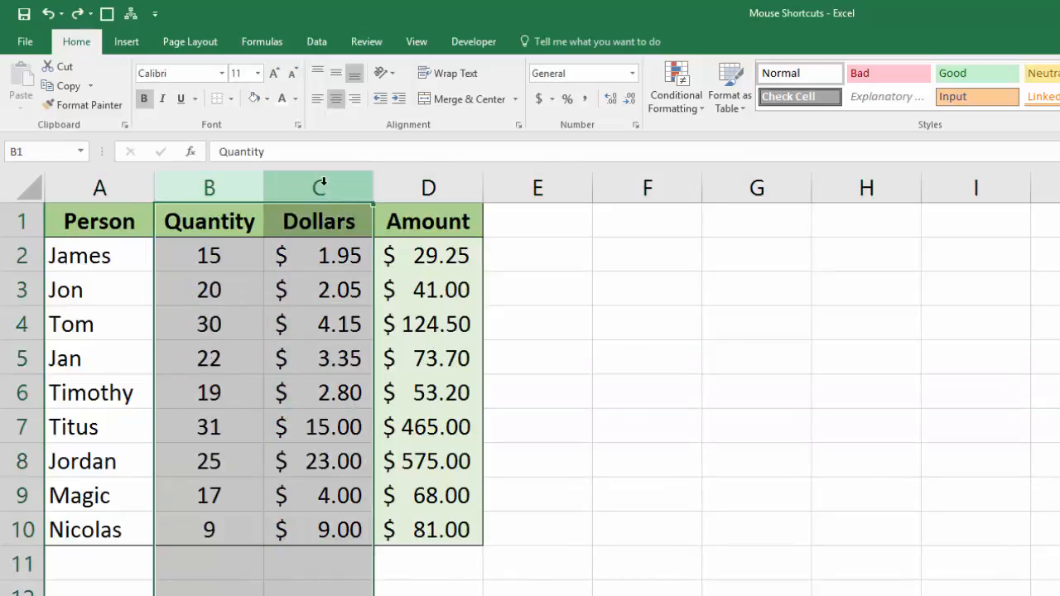
Step: Hide the Tom and Jan rows from the row right-click menu
{"action": "right_click", "coordinate": [319, 187]}
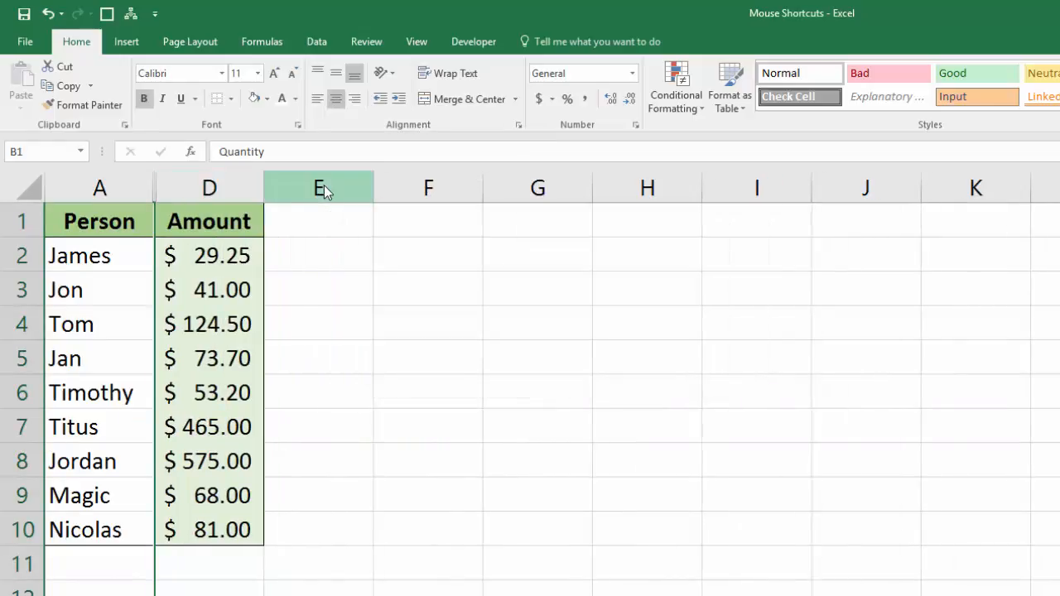
{"action": "right_click", "coordinate": [70, 324]}
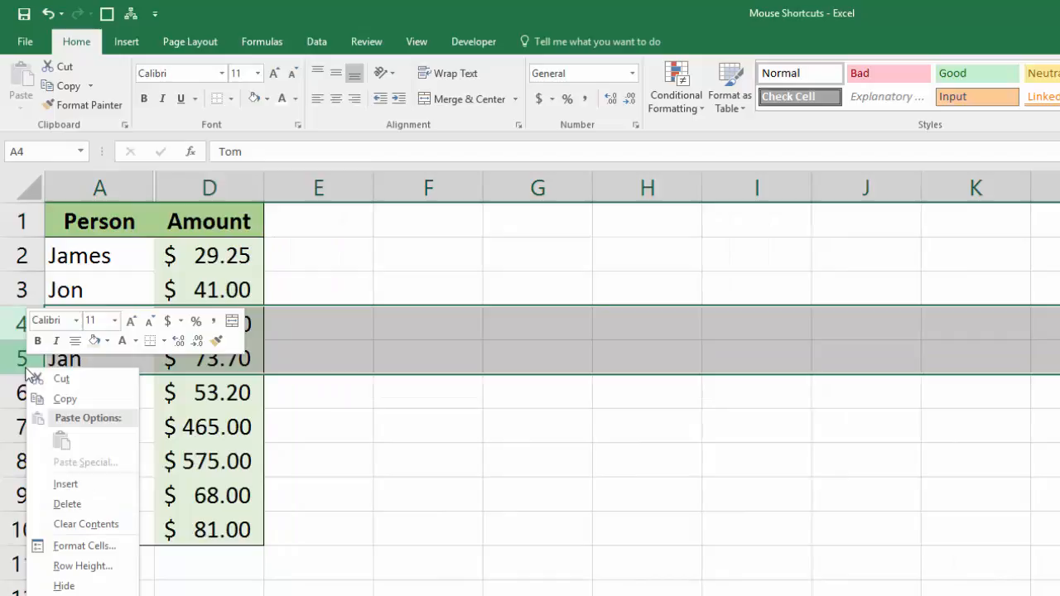
{"action": "left_click", "coordinate": [67, 503]}
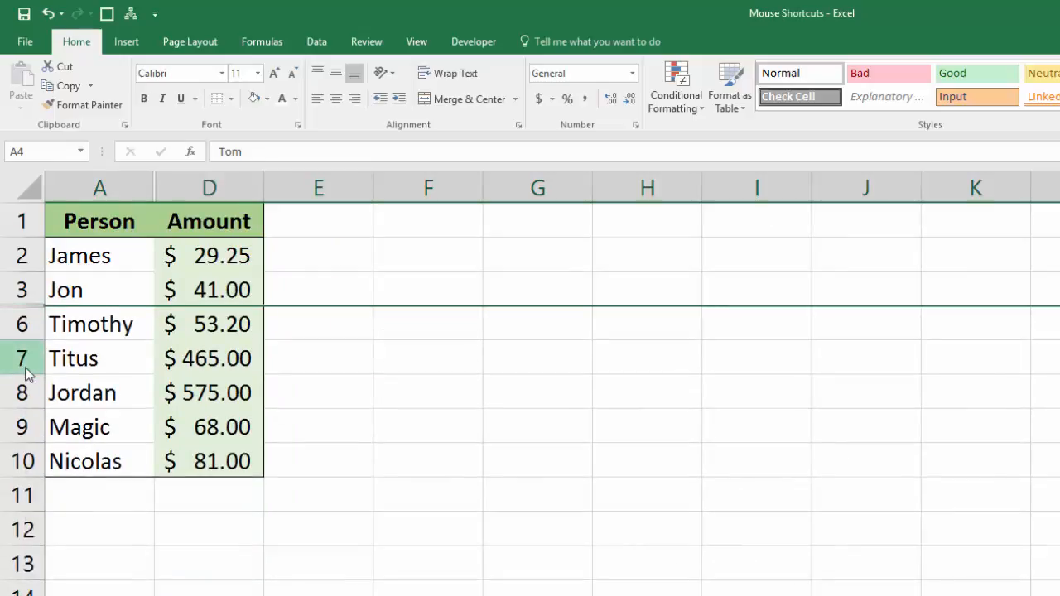
Step: Unhide the Quantity and Dollars columns, then paste the Amount figures into column F as values
{"action": "right_click", "coordinate": [209, 188]}
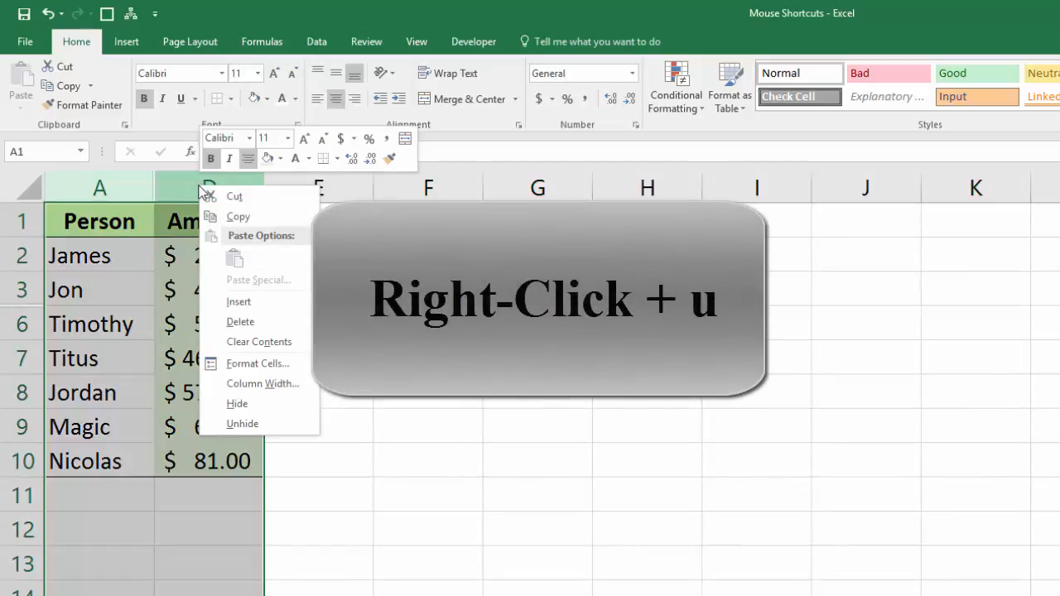
{"action": "left_click", "coordinate": [242, 423]}
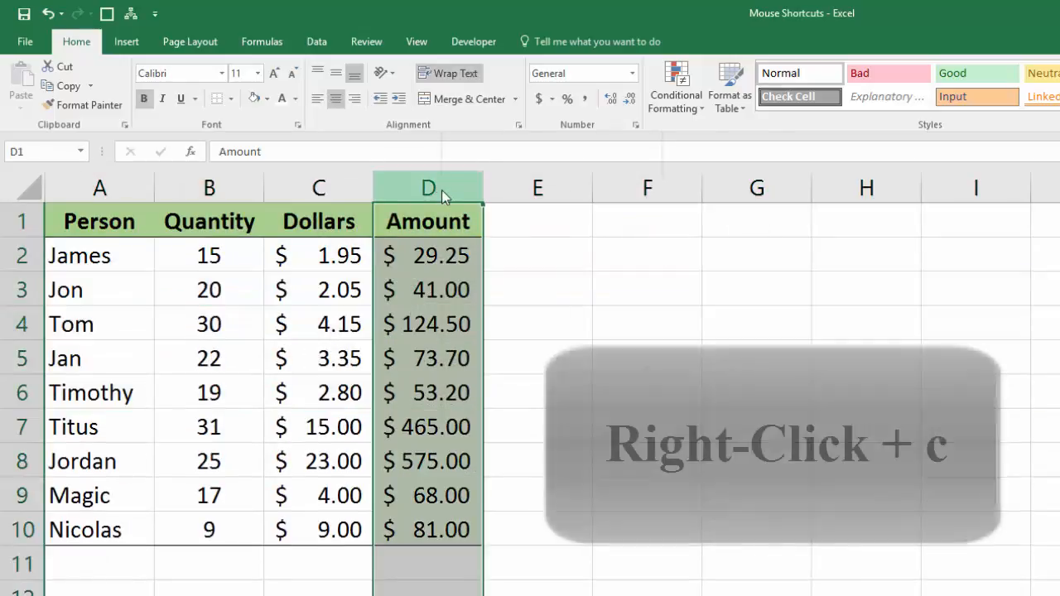
{"action": "mouse_move", "coordinate": [647, 187]}
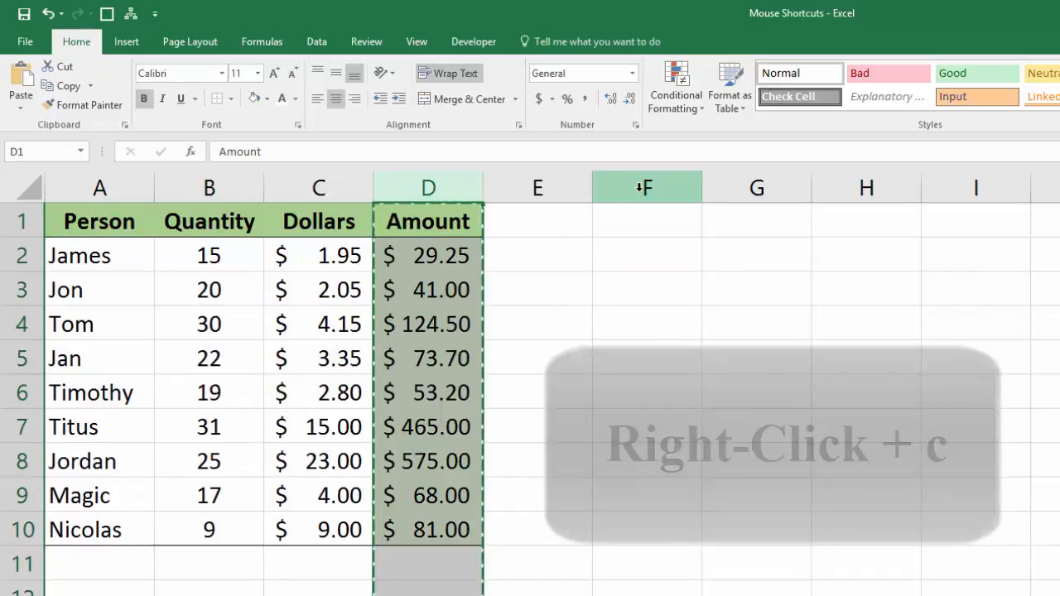
{"action": "right_click", "coordinate": [647, 186]}
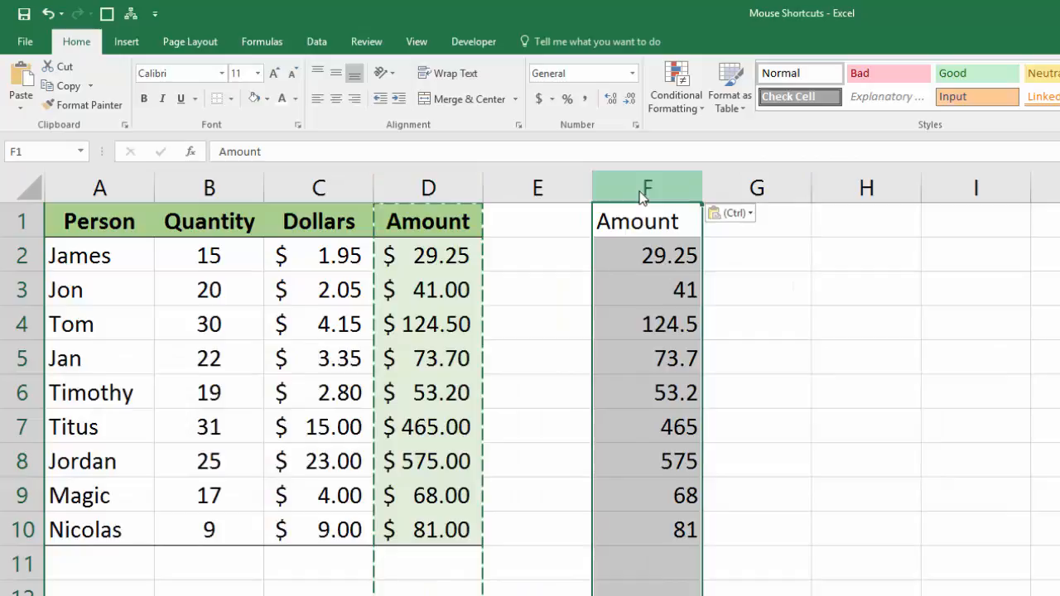
{"action": "left_click", "coordinate": [100, 221]}
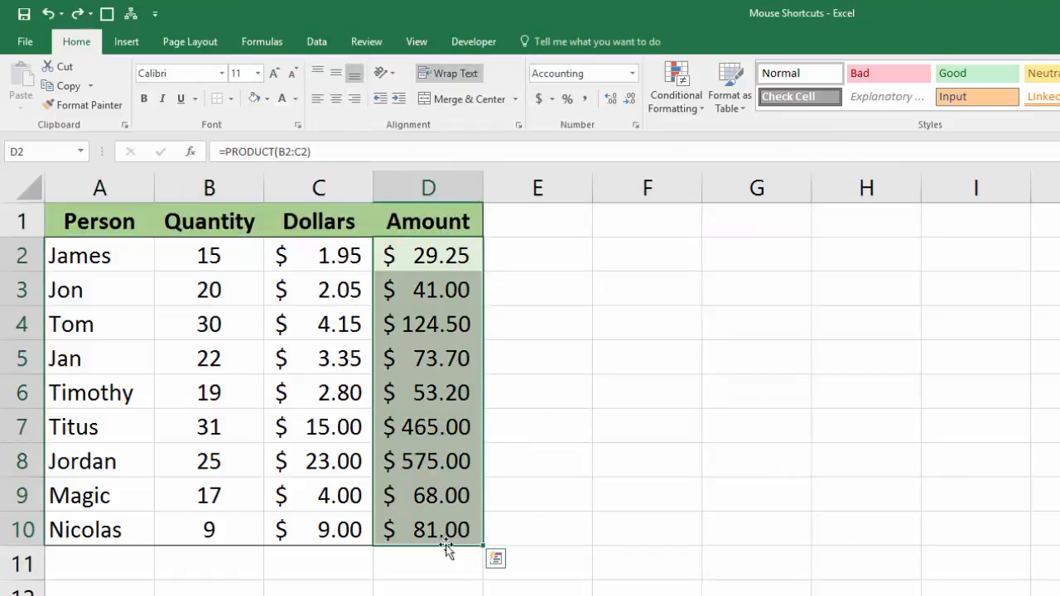
{"action": "mouse_move", "coordinate": [485, 334]}
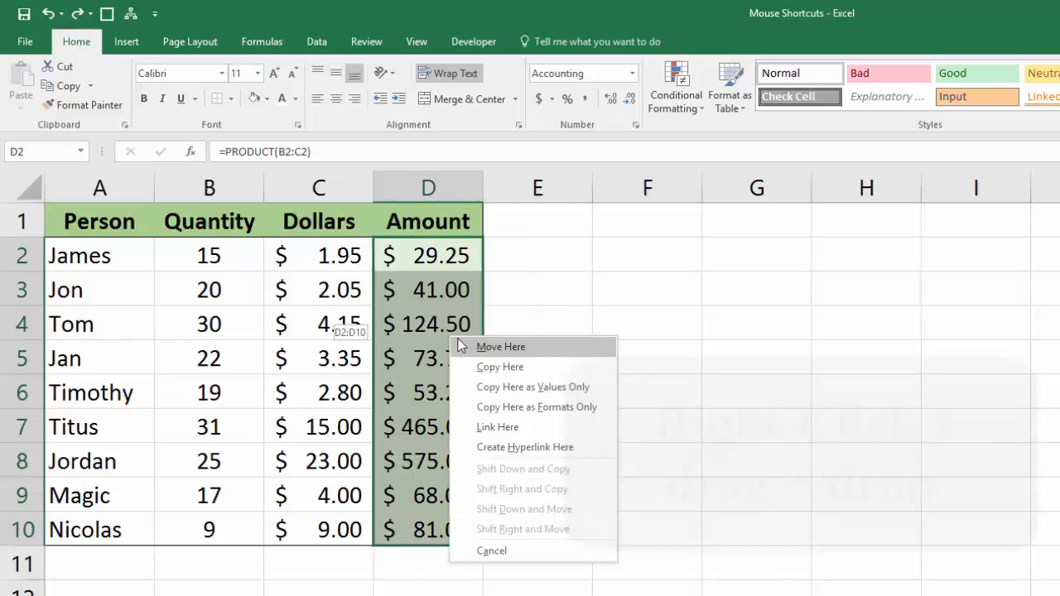
{"action": "mouse_move", "coordinate": [555, 443]}
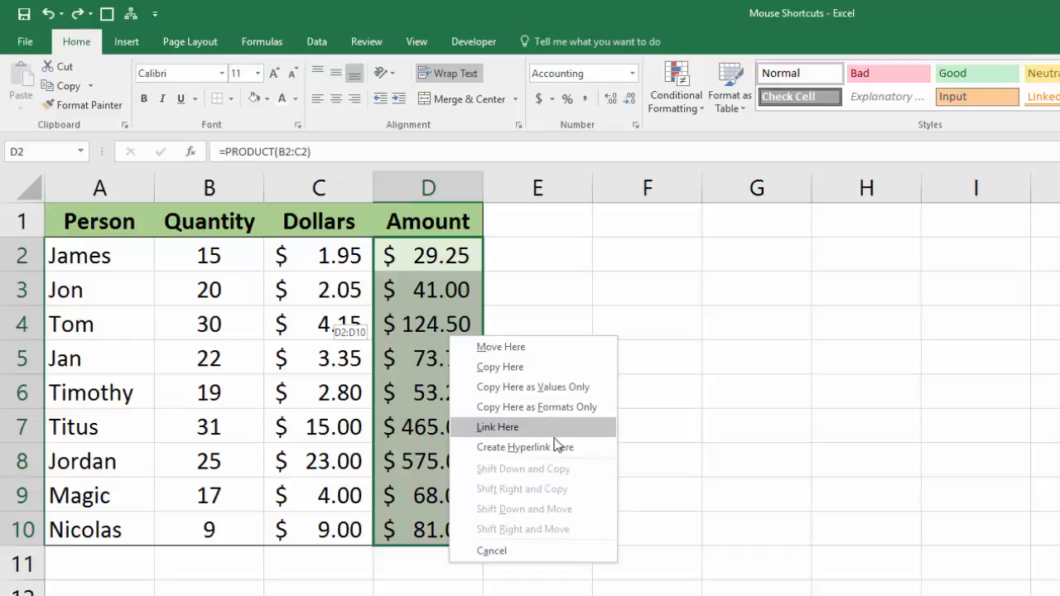
{"action": "mouse_move", "coordinate": [533, 387]}
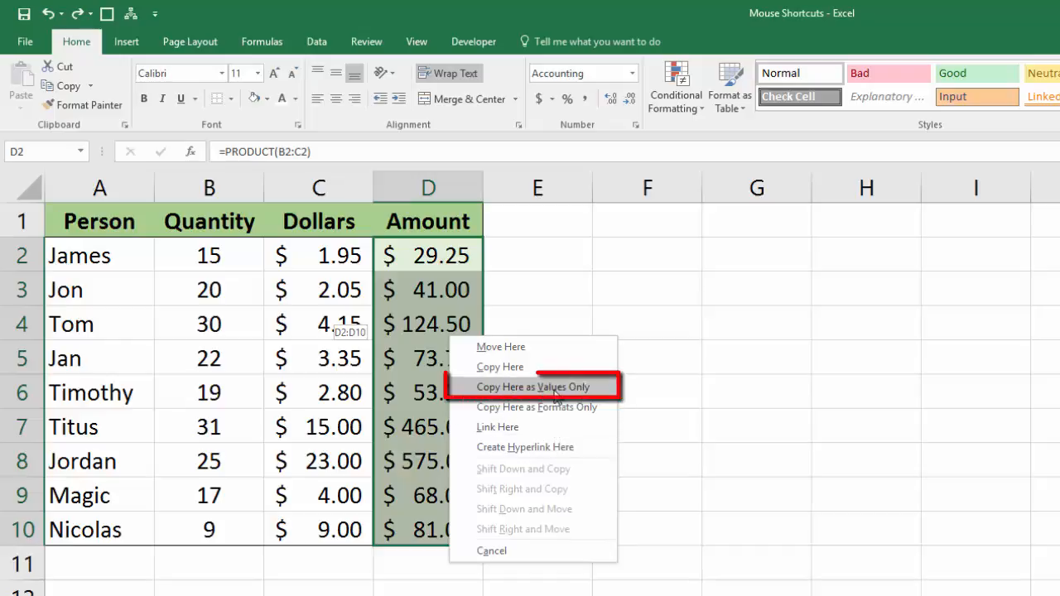
Step: Drop the D2:D10 Amount figures into column F as plain values
{"action": "left_click", "coordinate": [534, 387]}
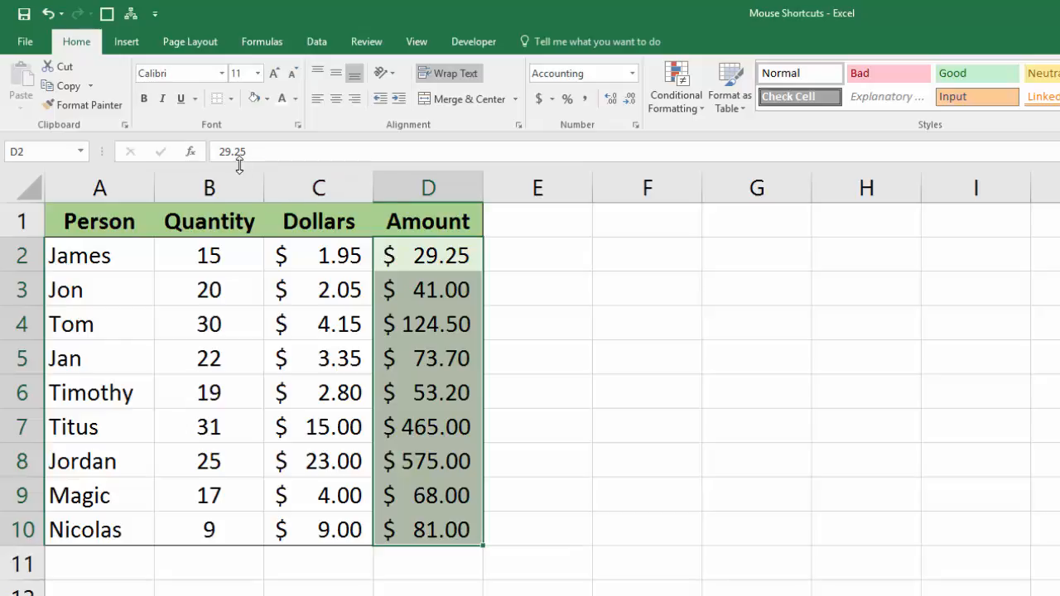
{"action": "mouse_move", "coordinate": [269, 156]}
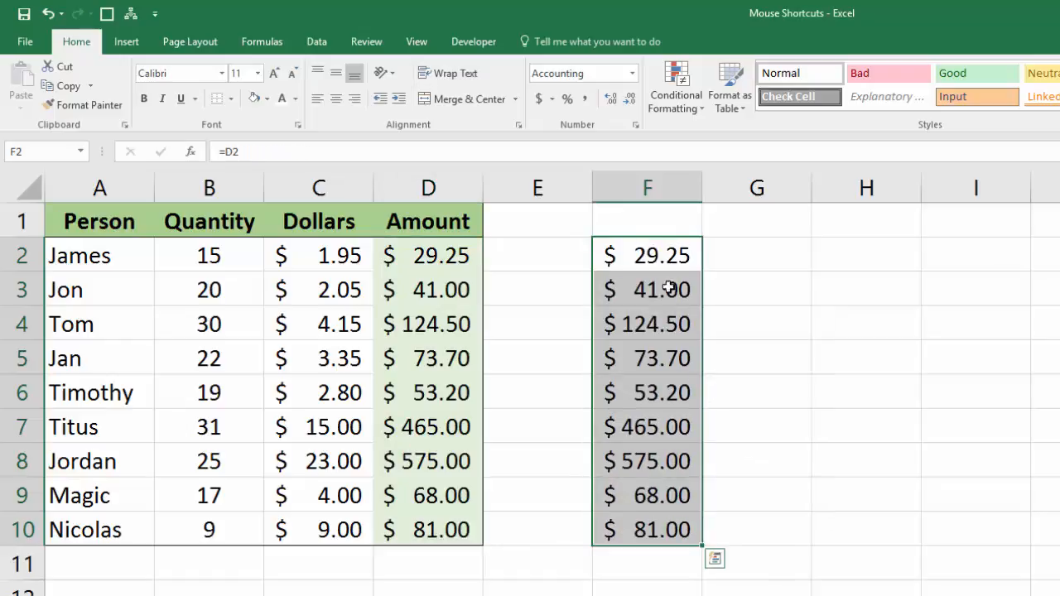
{"action": "double_click", "coordinate": [647, 256]}
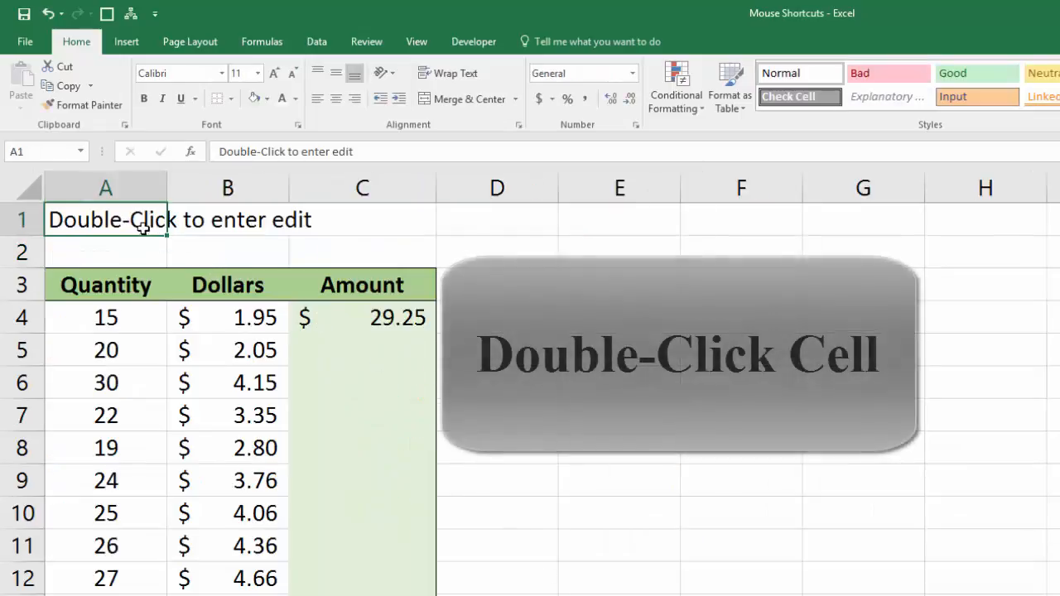
Step: Edit cell A1, then fill the C4 PRODUCT formula down the Amount column
{"action": "double_click", "coordinate": [141, 219]}
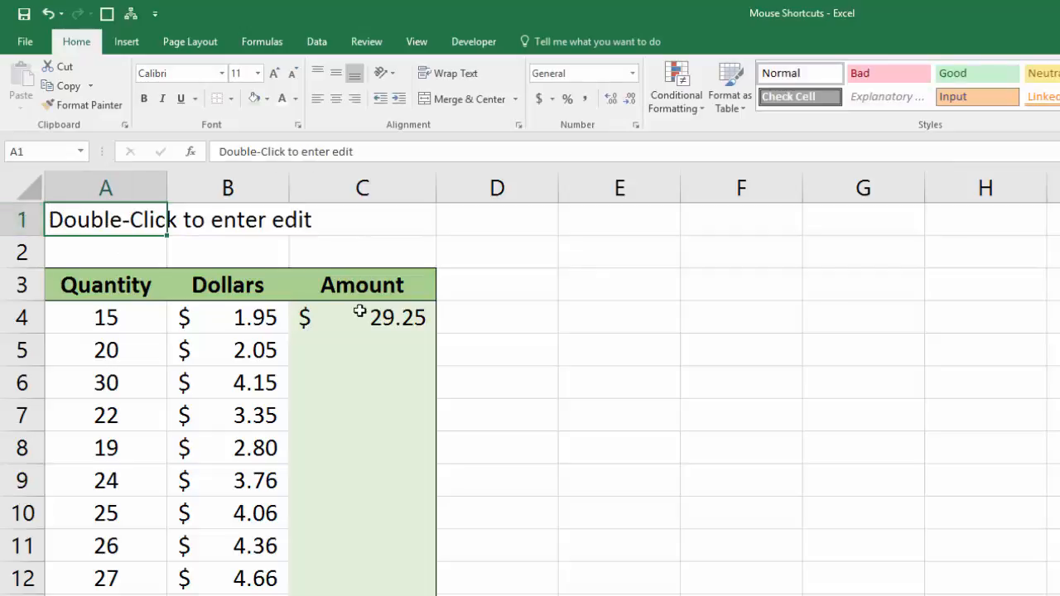
{"action": "left_click", "coordinate": [362, 317]}
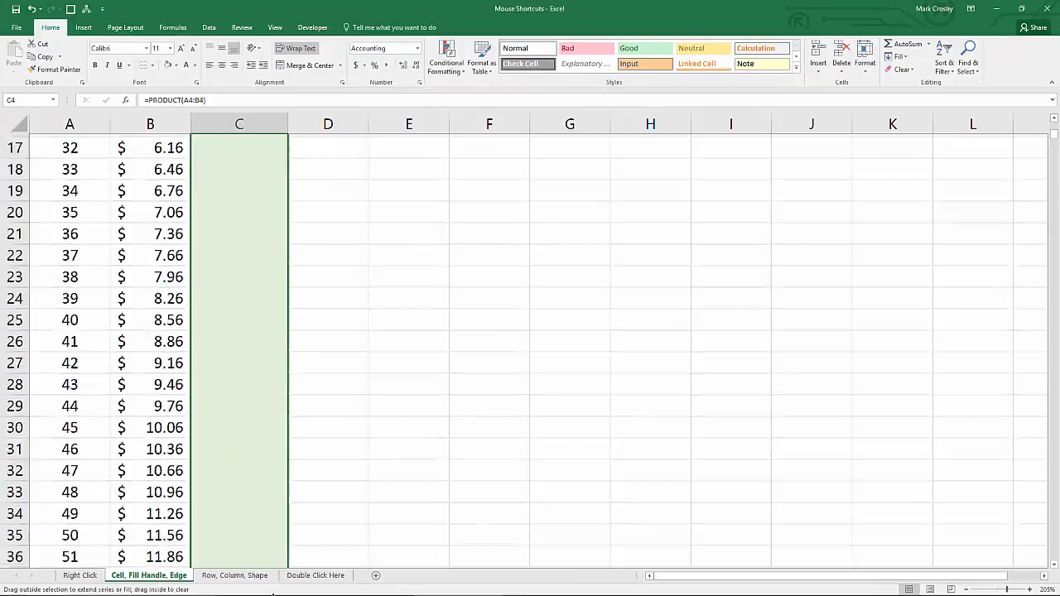
{"action": "scroll", "scroll_direction": "down", "scroll_amount": 3}
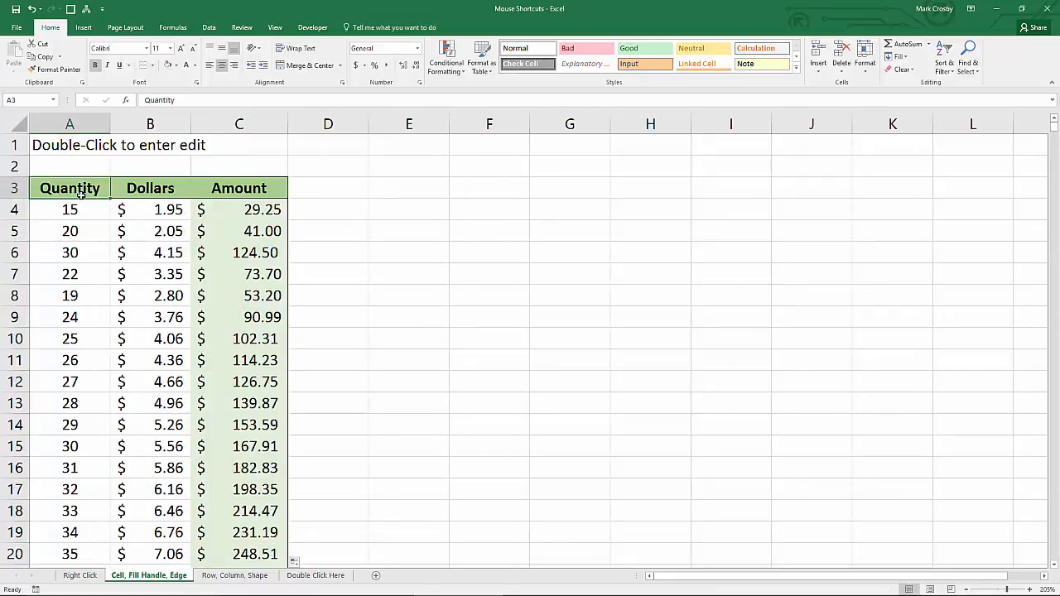
{"action": "mouse_move", "coordinate": [86, 204]}
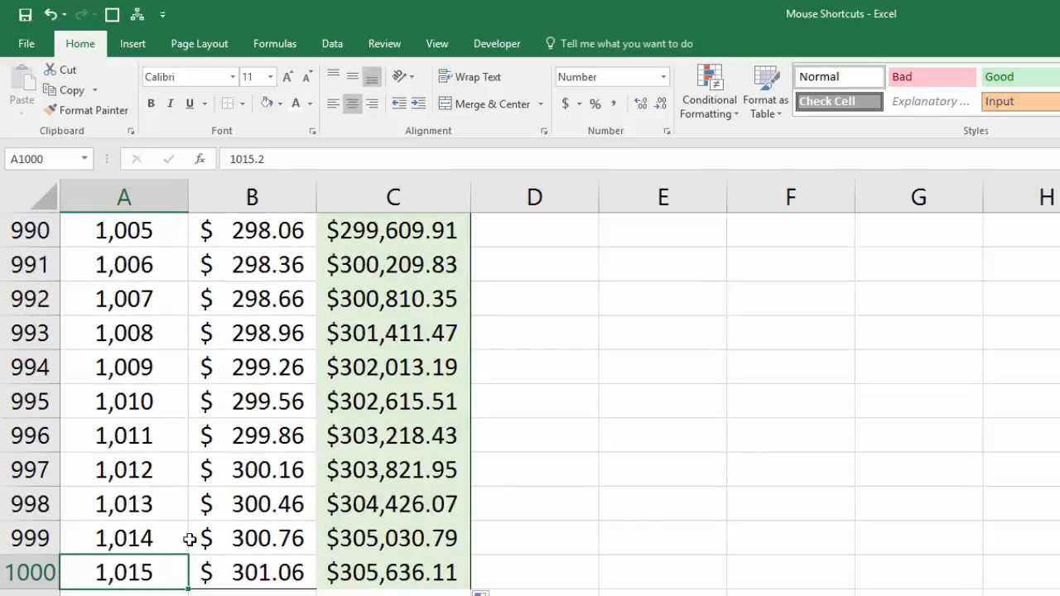
Step: Switch to the Row, Column, Shape sheet with the narrow Quantity table
{"action": "left_click", "coordinate": [393, 572]}
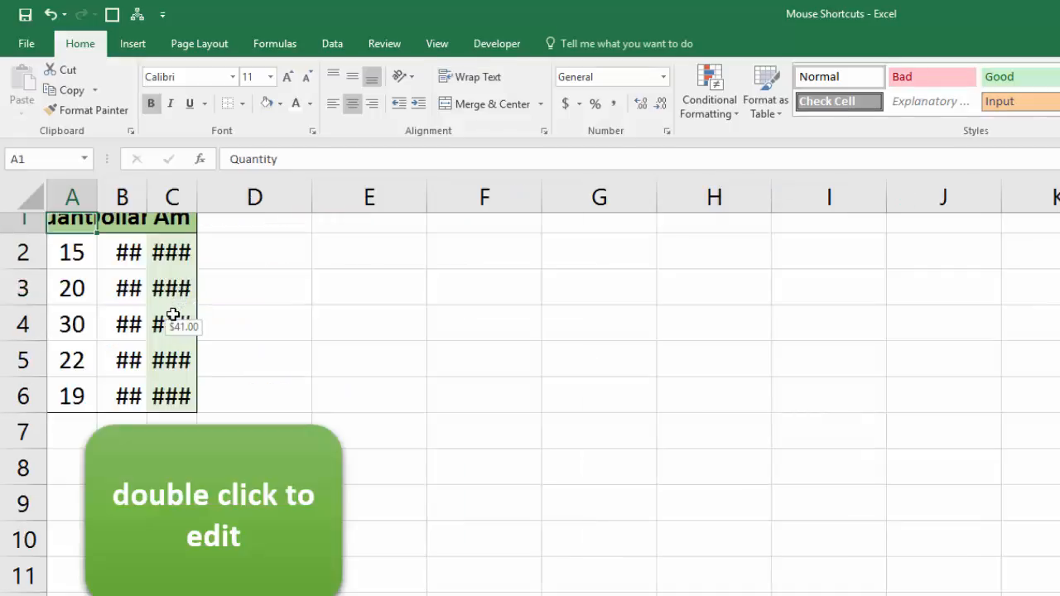
{"action": "mouse_move", "coordinate": [116, 274]}
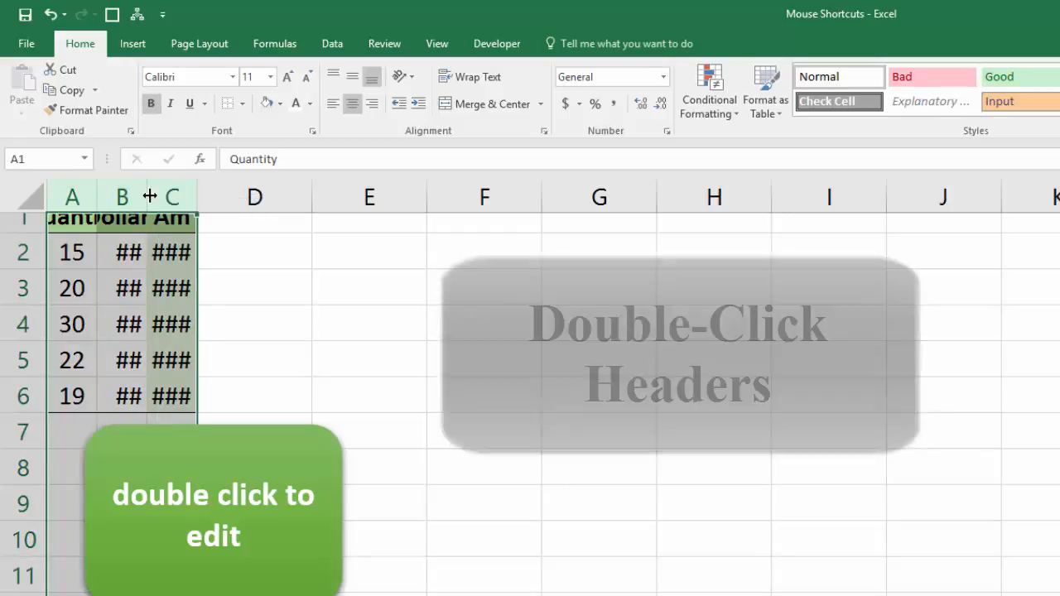
Step: AutoFit columns A to C so Quantity, Dollars and Amount values display fully
{"action": "double_click", "coordinate": [149, 196]}
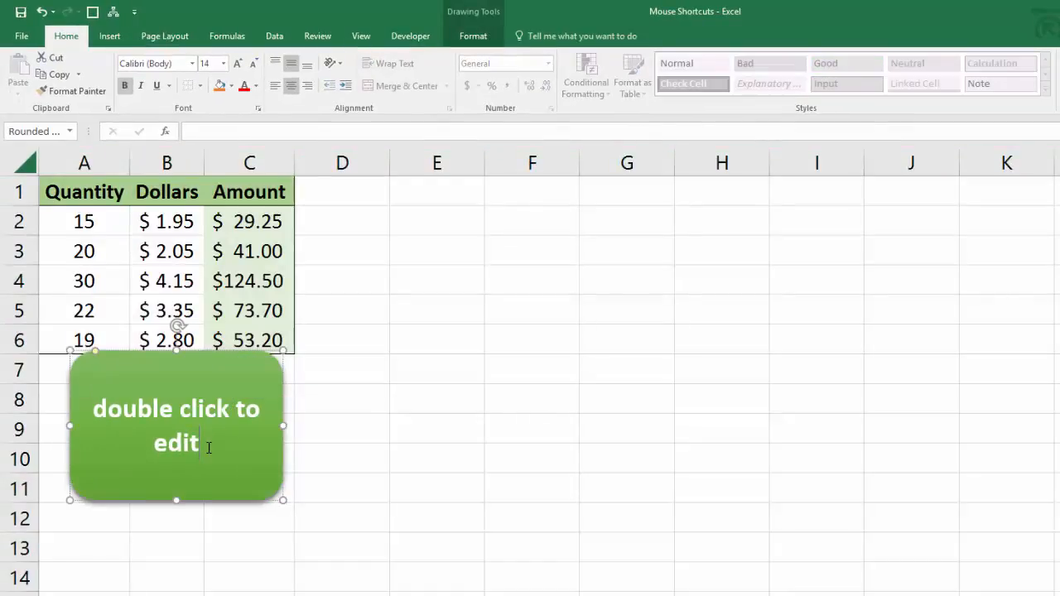
{"action": "mouse_move", "coordinate": [331, 378]}
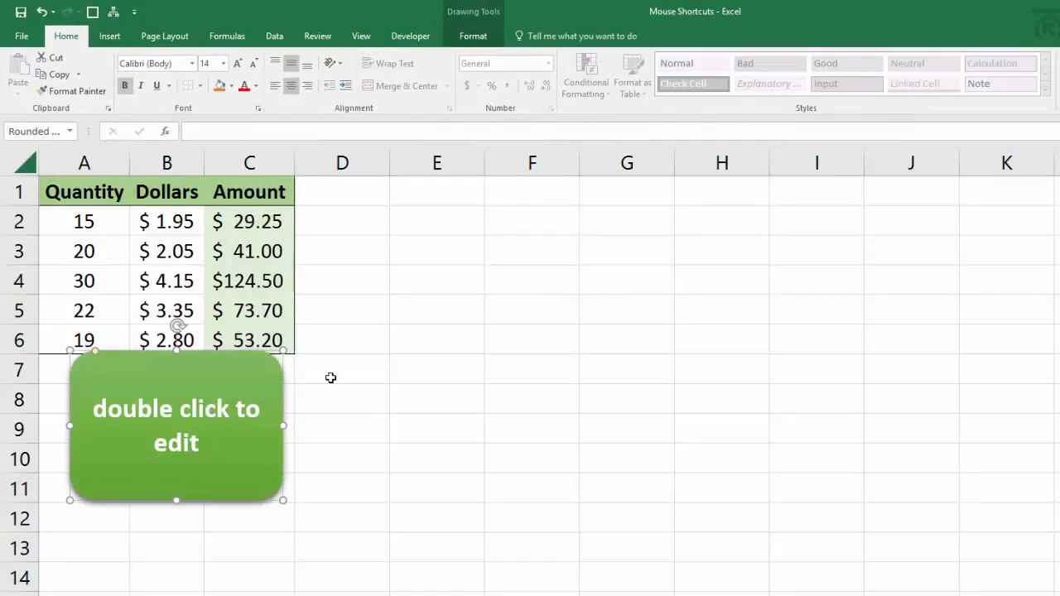
Step: Choose Edit Text on the green 'double click to edit' shape
{"action": "right_click", "coordinate": [176, 423]}
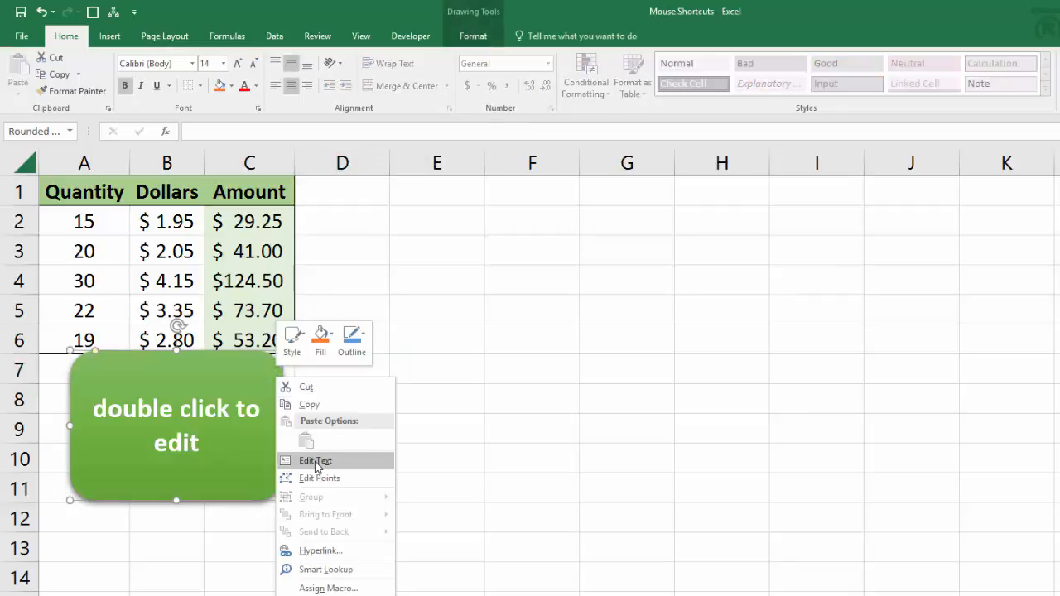
{"action": "left_click", "coordinate": [315, 460]}
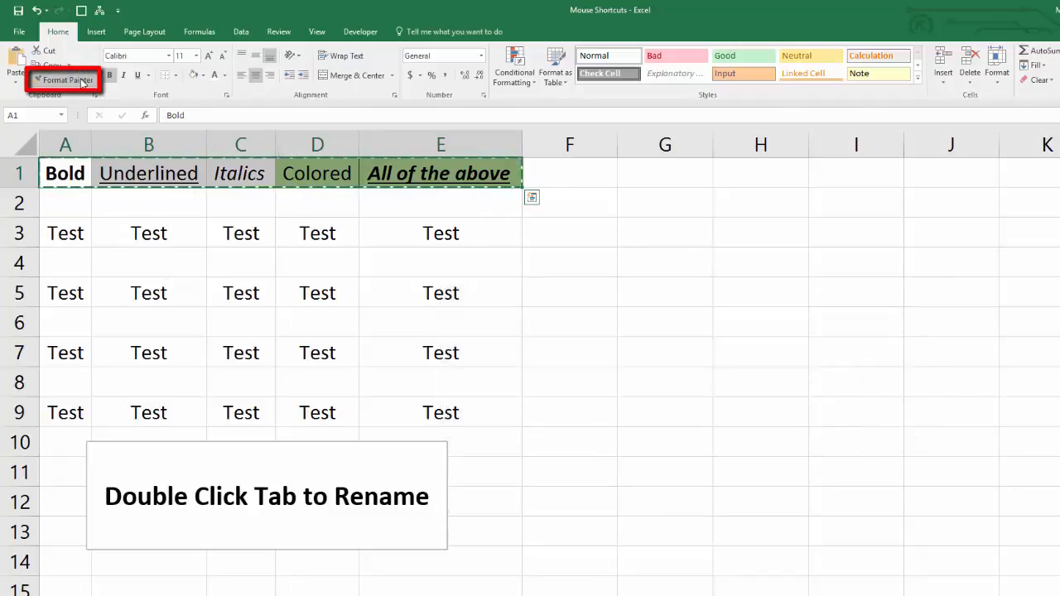
Step: Use sticky Format Painter to copy the A1:E1 header formats onto Test rows 3 through 9
{"action": "left_click", "coordinate": [63, 80]}
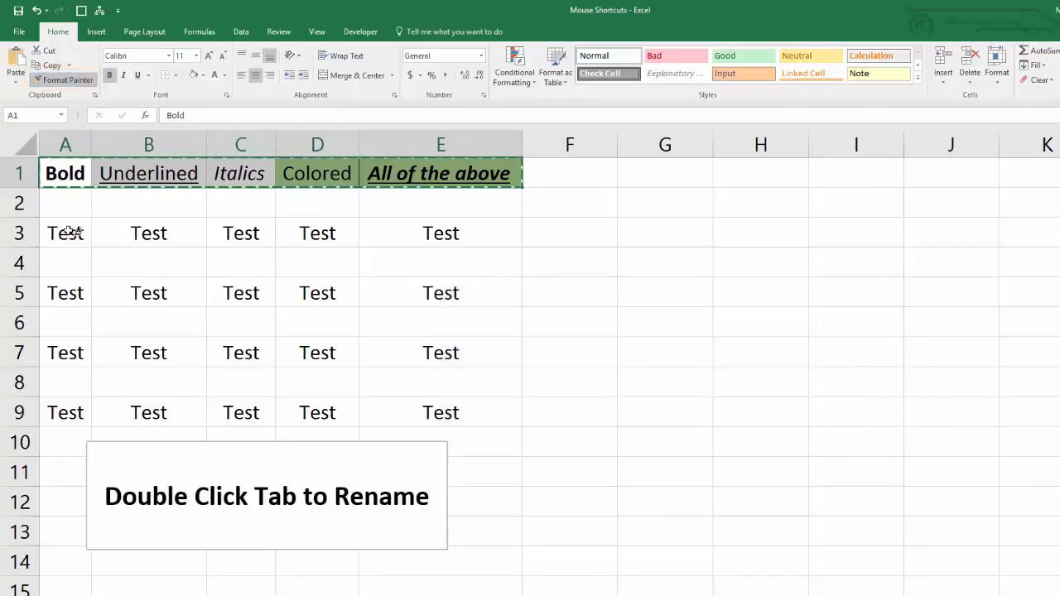
{"action": "left_click", "coordinate": [65, 233]}
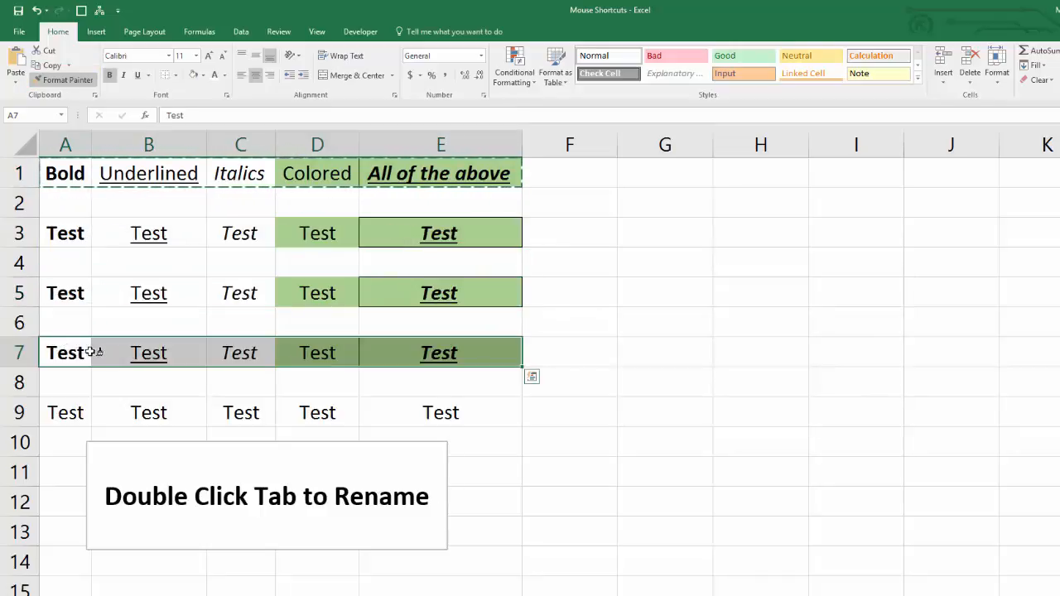
{"action": "left_click", "coordinate": [65, 412]}
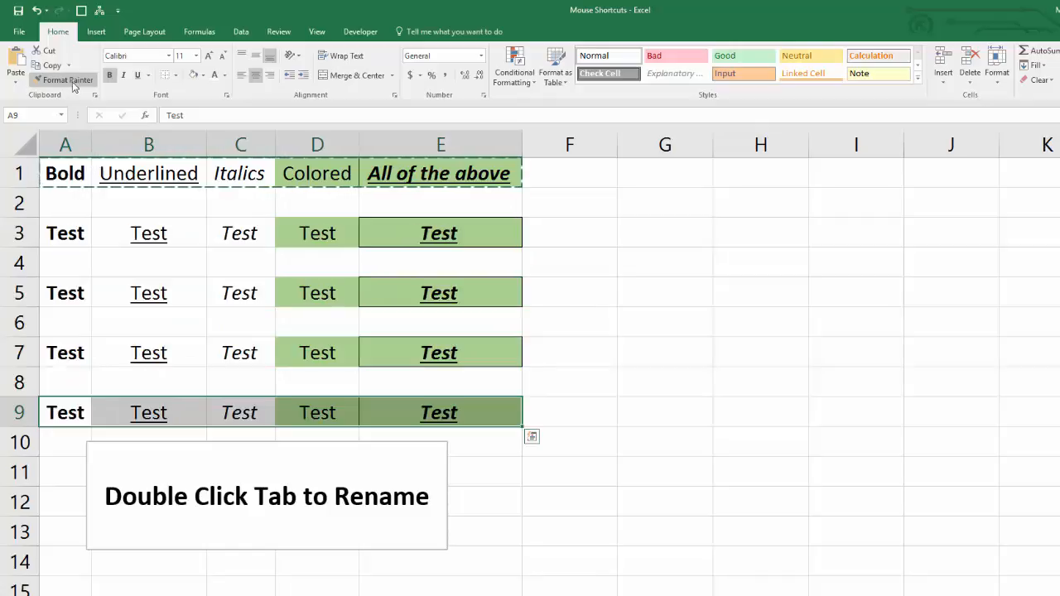
{"action": "mouse_move", "coordinate": [72, 80]}
{"action": "type", "text": "rename th"}
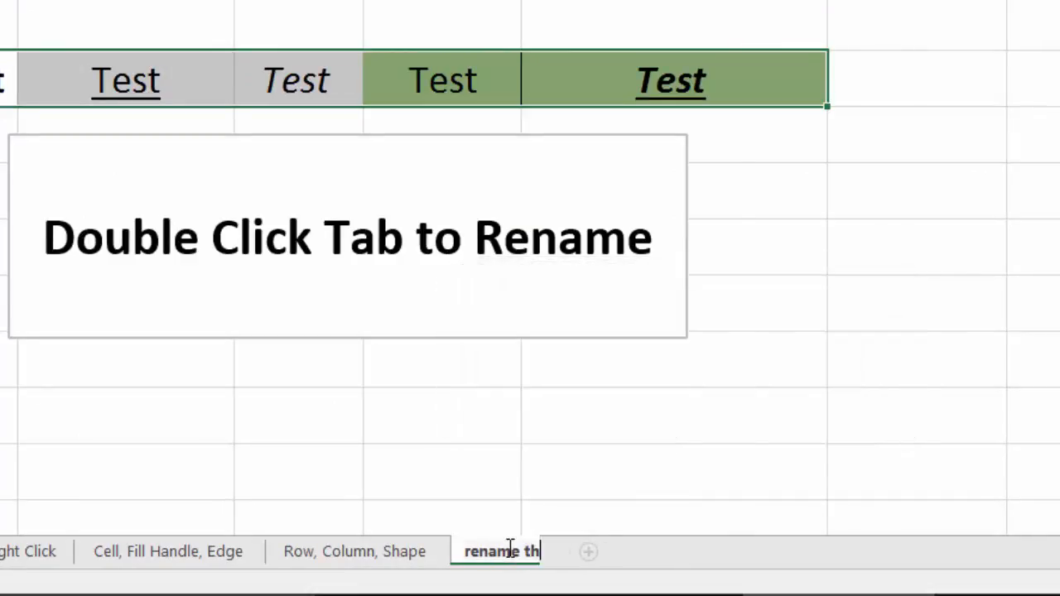
Step: Name the tab 'rename the tab' and select the word Rename in the text box
{"action": "type", "text": "e tab"}
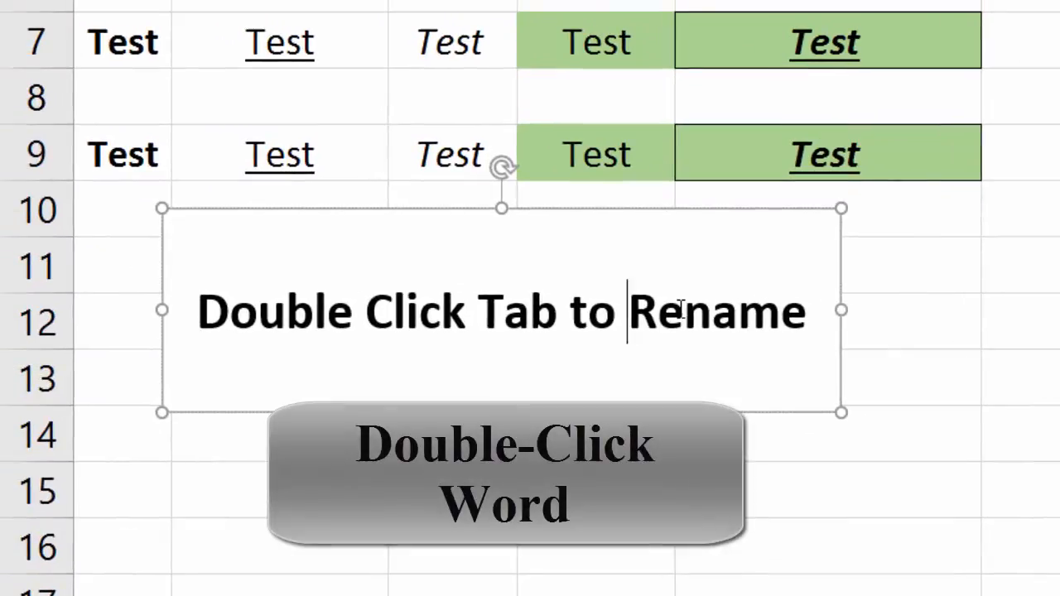
{"action": "double_click", "coordinate": [716, 313]}
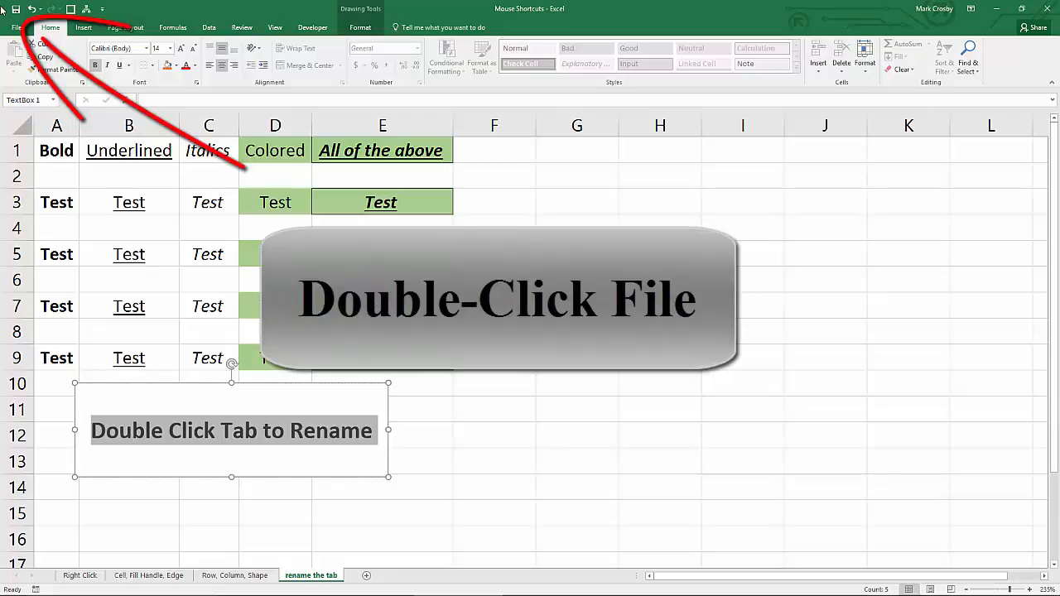
Step: Close the Mouse Shortcuts workbook window from the title-bar Excel icon
{"action": "double_click", "coordinate": [16, 27]}
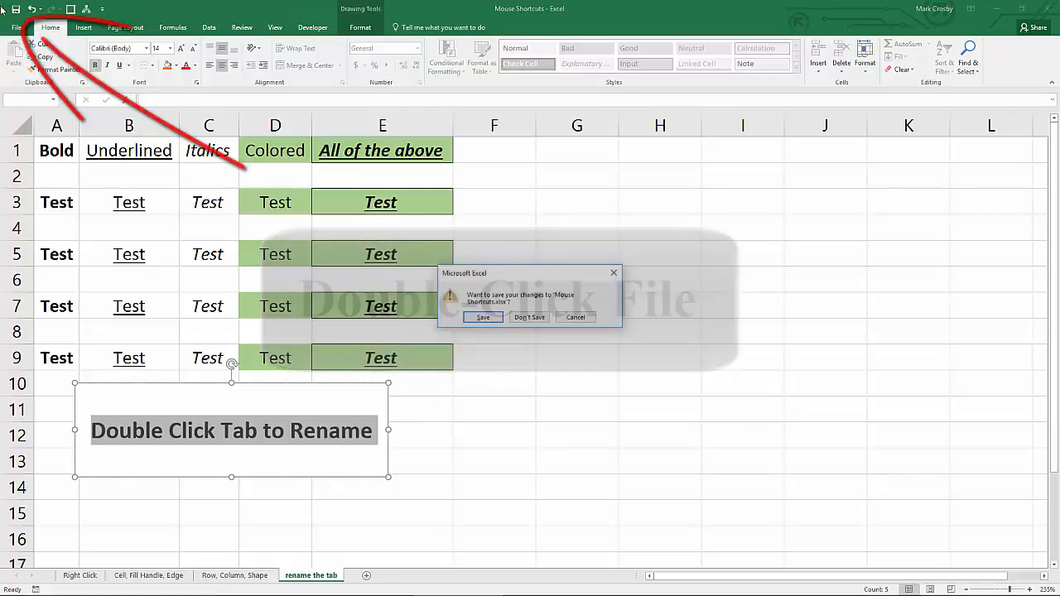